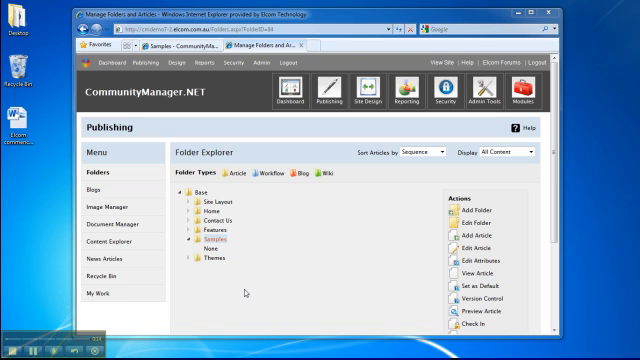
pyautogui.moveTo(244, 296)
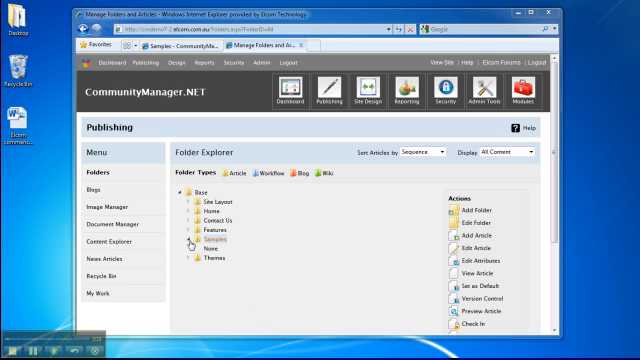
pyautogui.moveTo(204, 244)
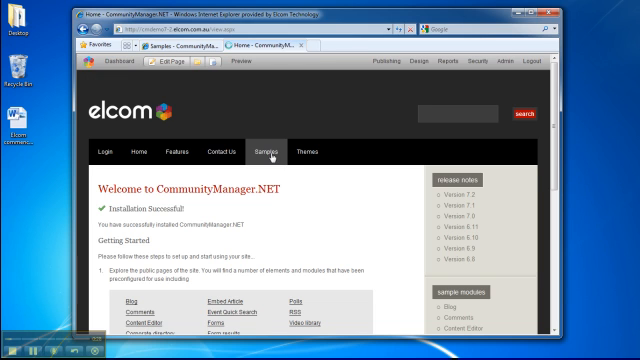
# Go to the website's Samples section from the top navigation bar
pyautogui.click(262, 136)
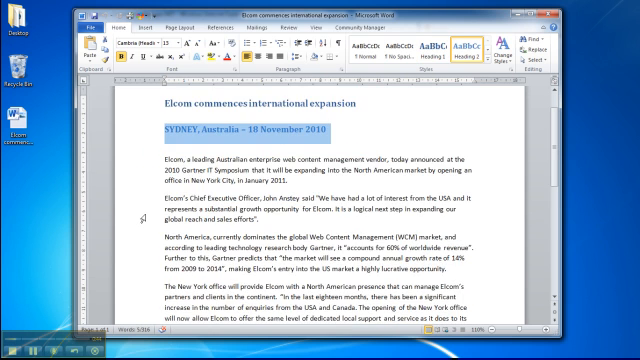
# Scroll down through the Elcom expansion article to review its content
pyautogui.scroll(-3)
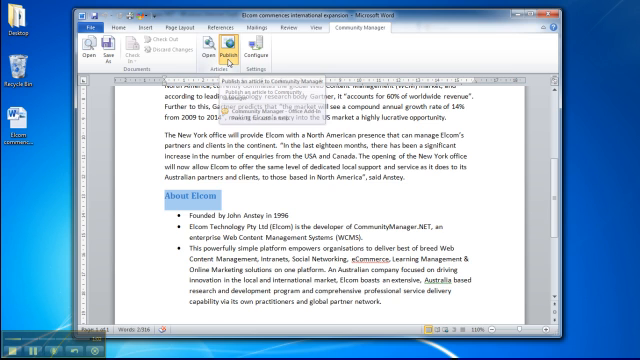
# Publish the article to the Samples folder titled and described 'Elcom commences international expansion'
pyautogui.click(228, 46)
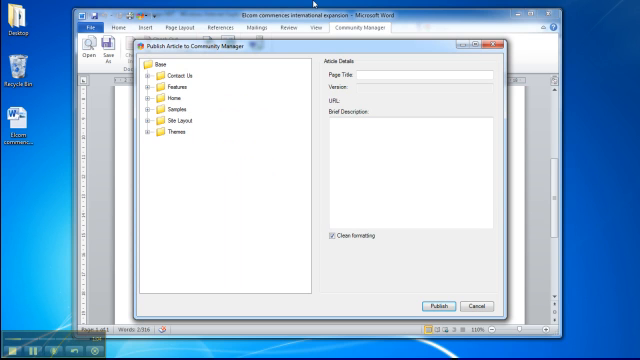
pyautogui.moveTo(224, 124)
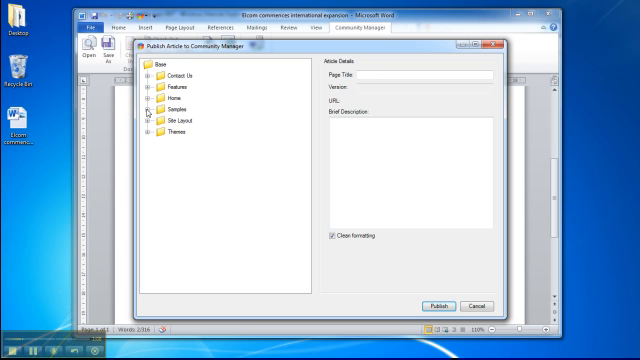
pyautogui.moveTo(144, 118)
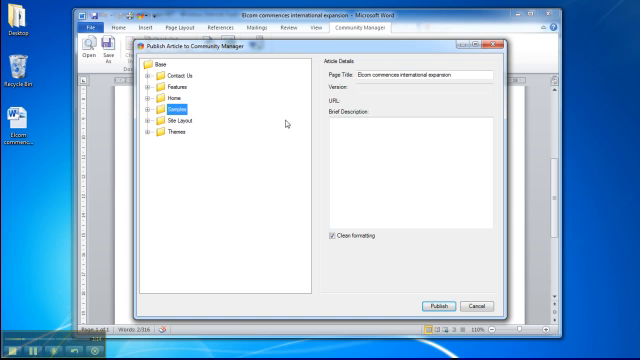
pyautogui.tripleClick(410, 76)
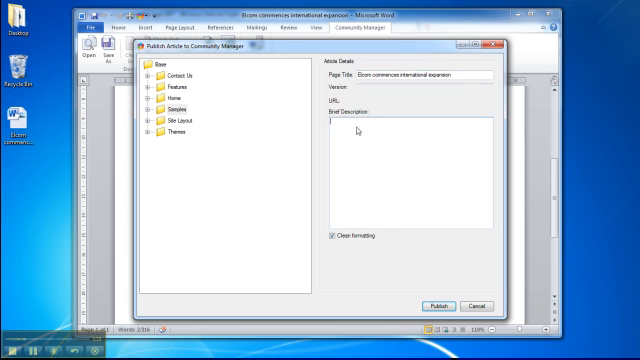
pyautogui.write('Elcom commences international expansion')
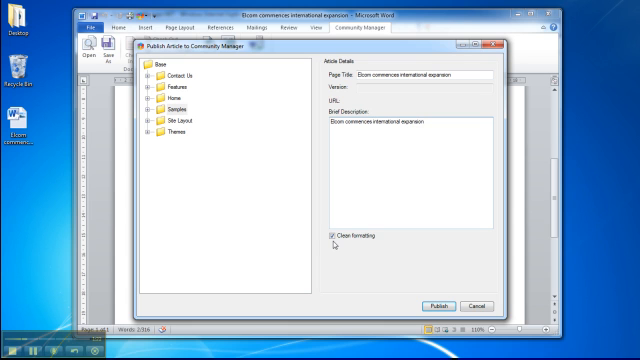
pyautogui.moveTo(424, 296)
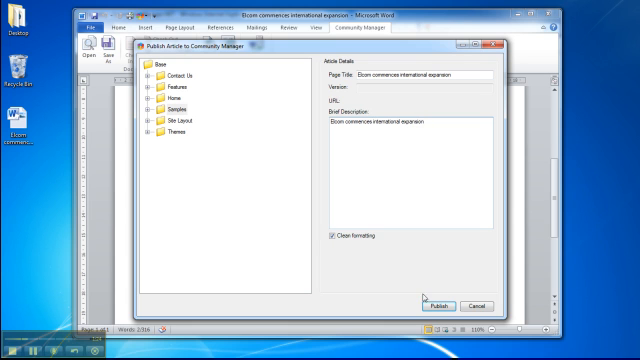
pyautogui.click(432, 306)
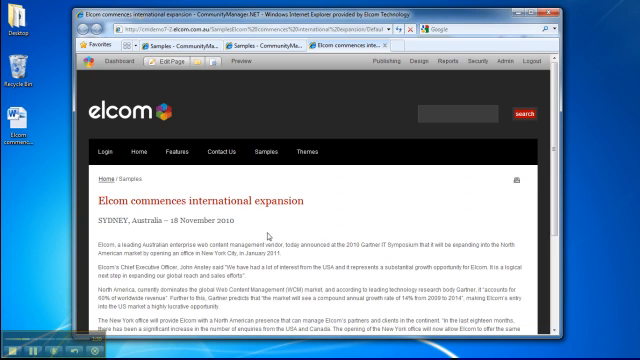
# Edit the published Elcom article in the Content Editor and show its HTML source
pyautogui.scroll(-3)
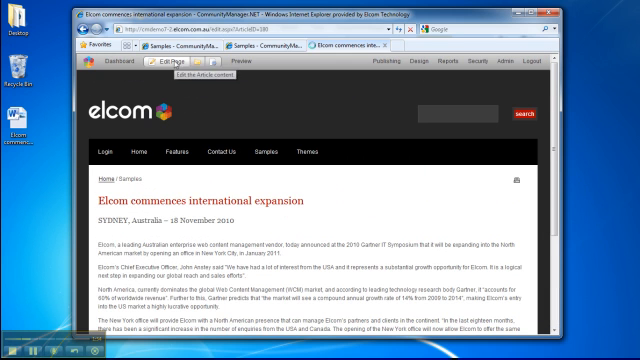
pyautogui.click(166, 64)
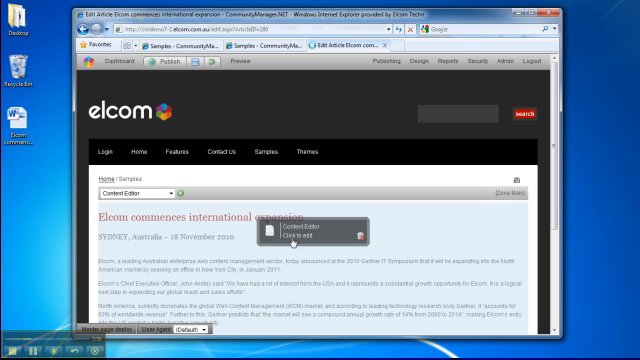
pyautogui.click(284, 232)
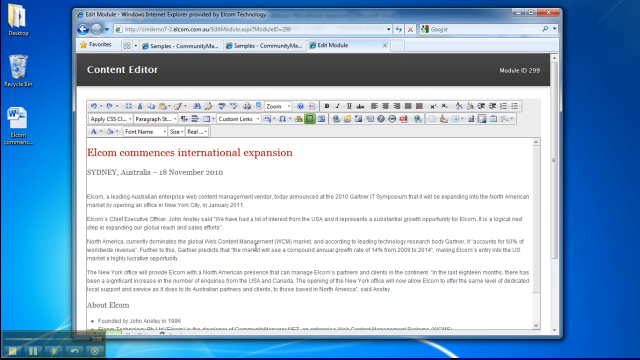
pyautogui.click(104, 236)
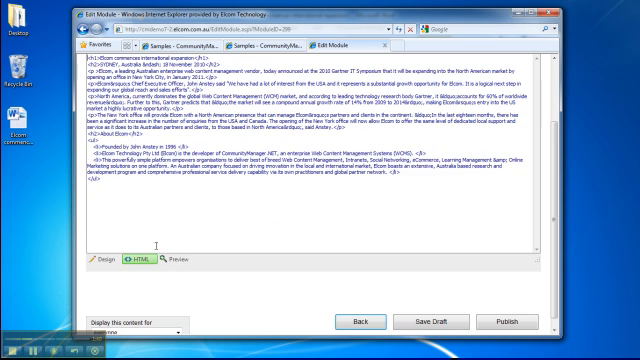